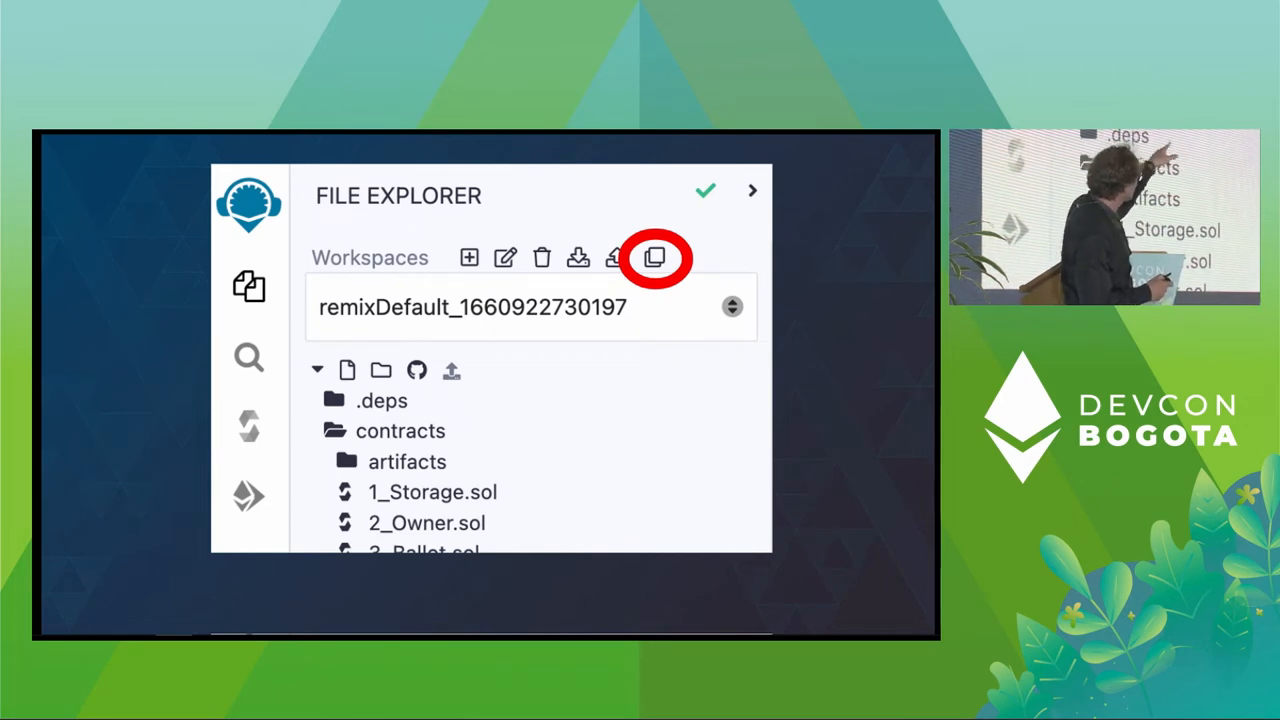
# Show the workspace menu with Create, Delete, Clone, Rename, Download and Restore actions.
pyautogui.click(654, 258)
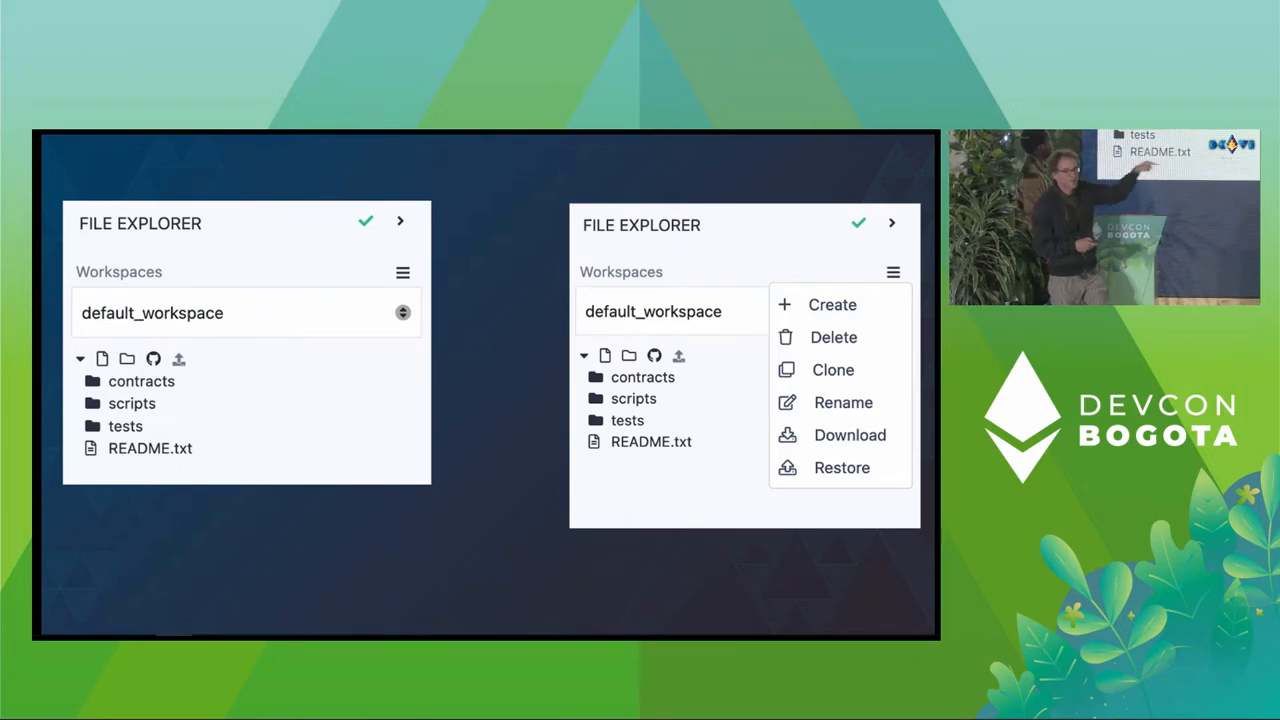
# Clone the PlaylistNFT GitHub repository into its own new workspace with its contract files.
pyautogui.click(832, 368)
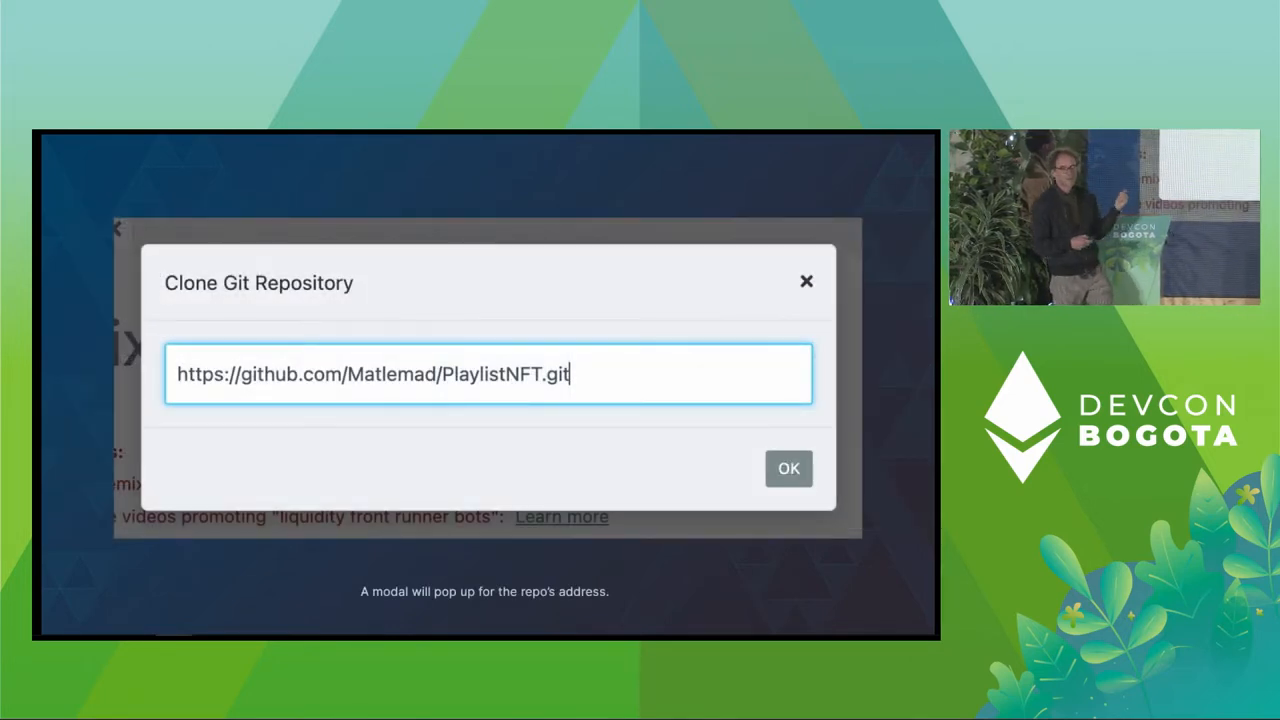
pyautogui.click(788, 468)
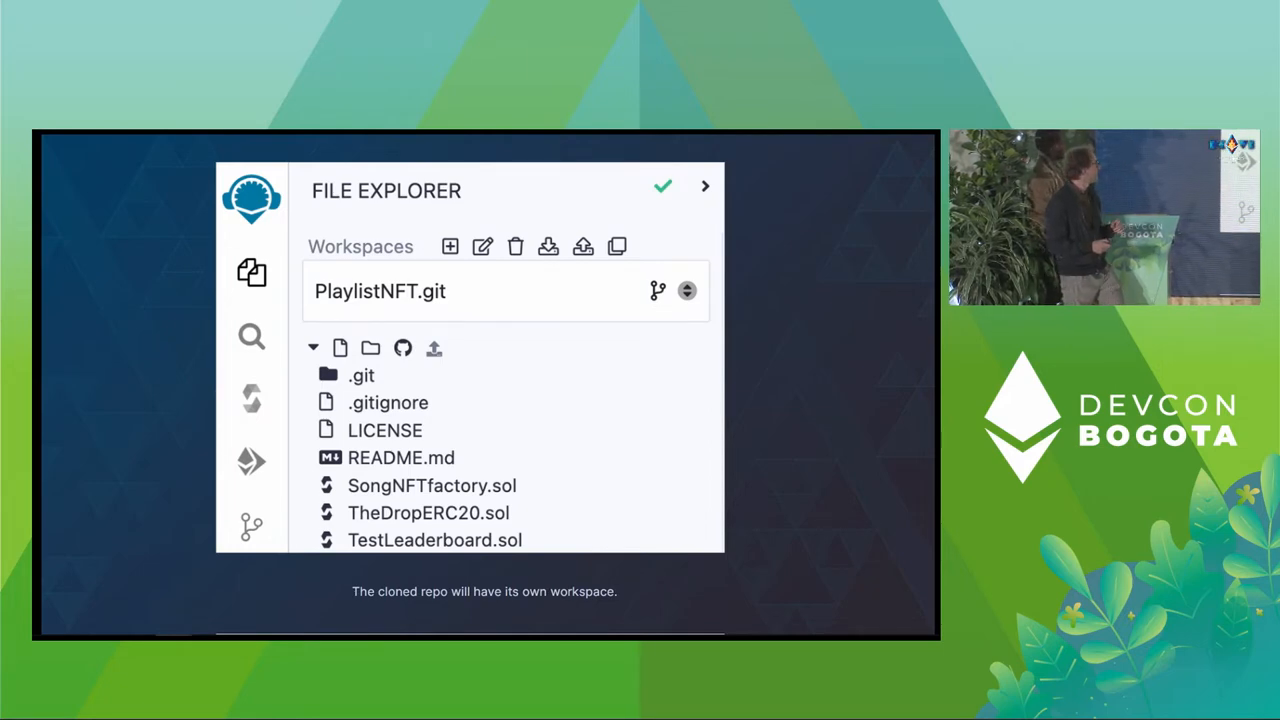
pyautogui.click(688, 292)
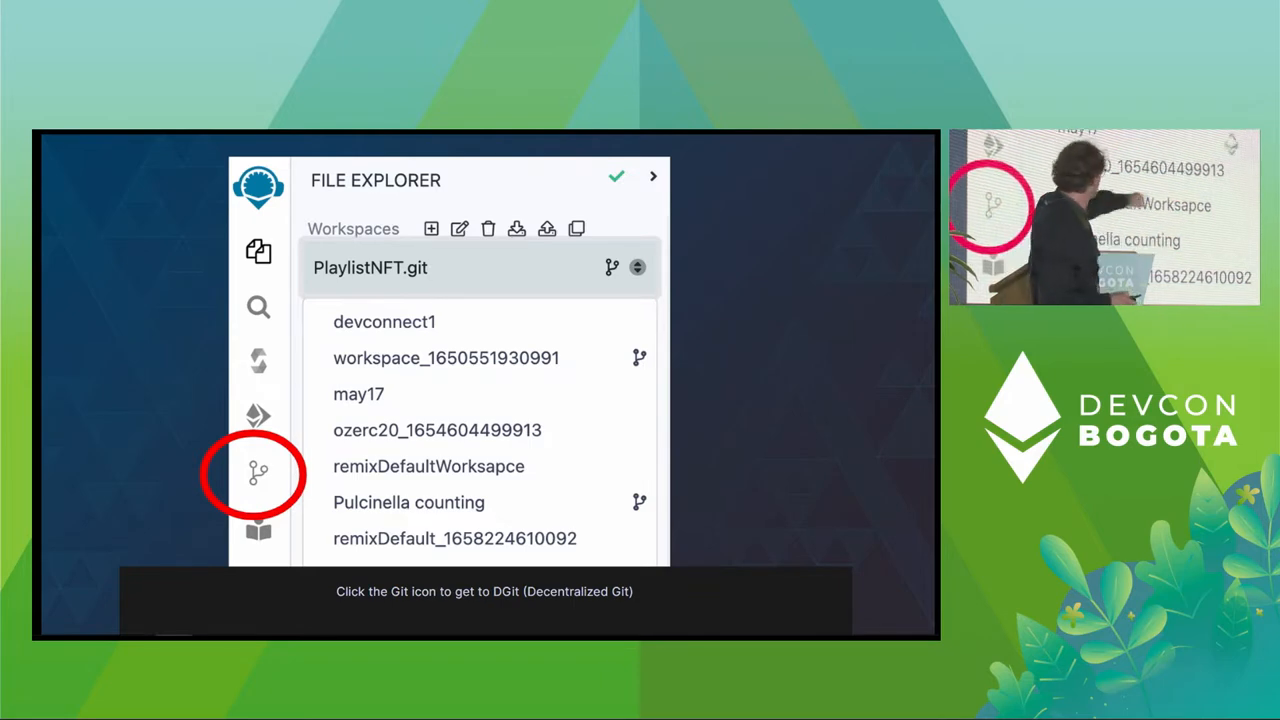
# Show the slide highlighting the side-bar Git icon that opens DGit.
pyautogui.click(258, 472)
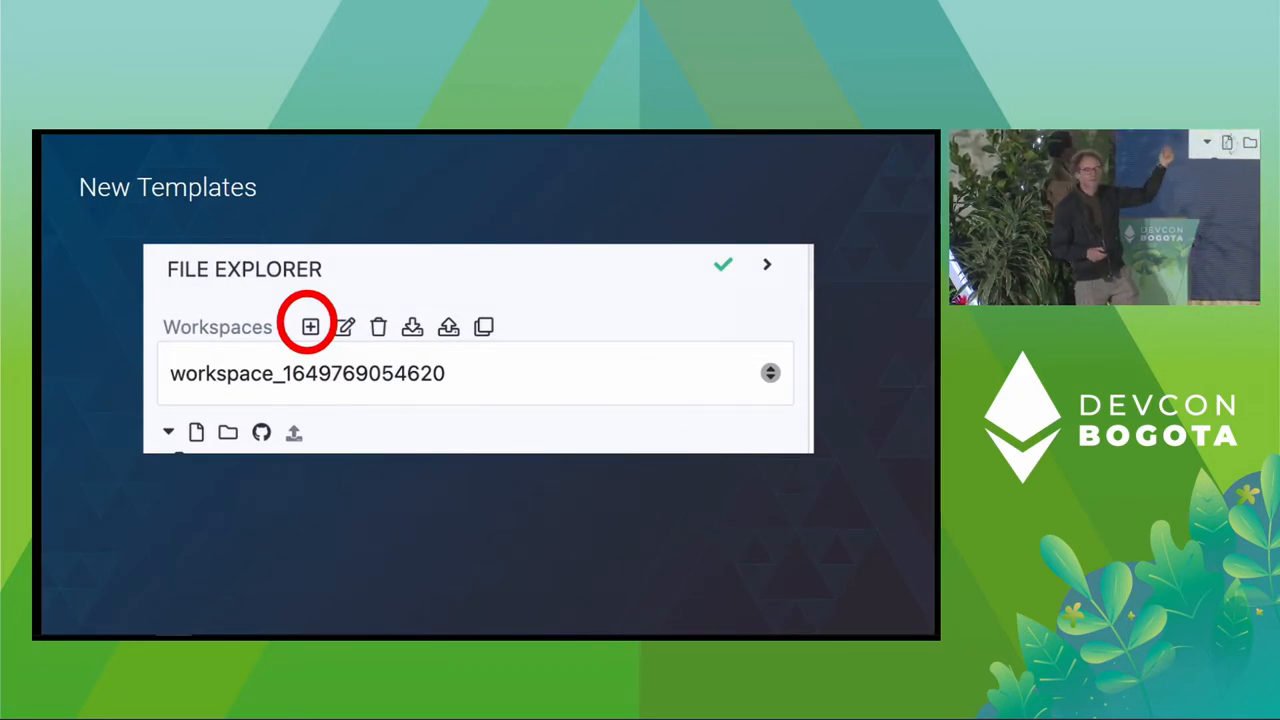
# Show the + workspace button and the 'create a new workspace' dropdown entry slides.
pyautogui.click(770, 374)
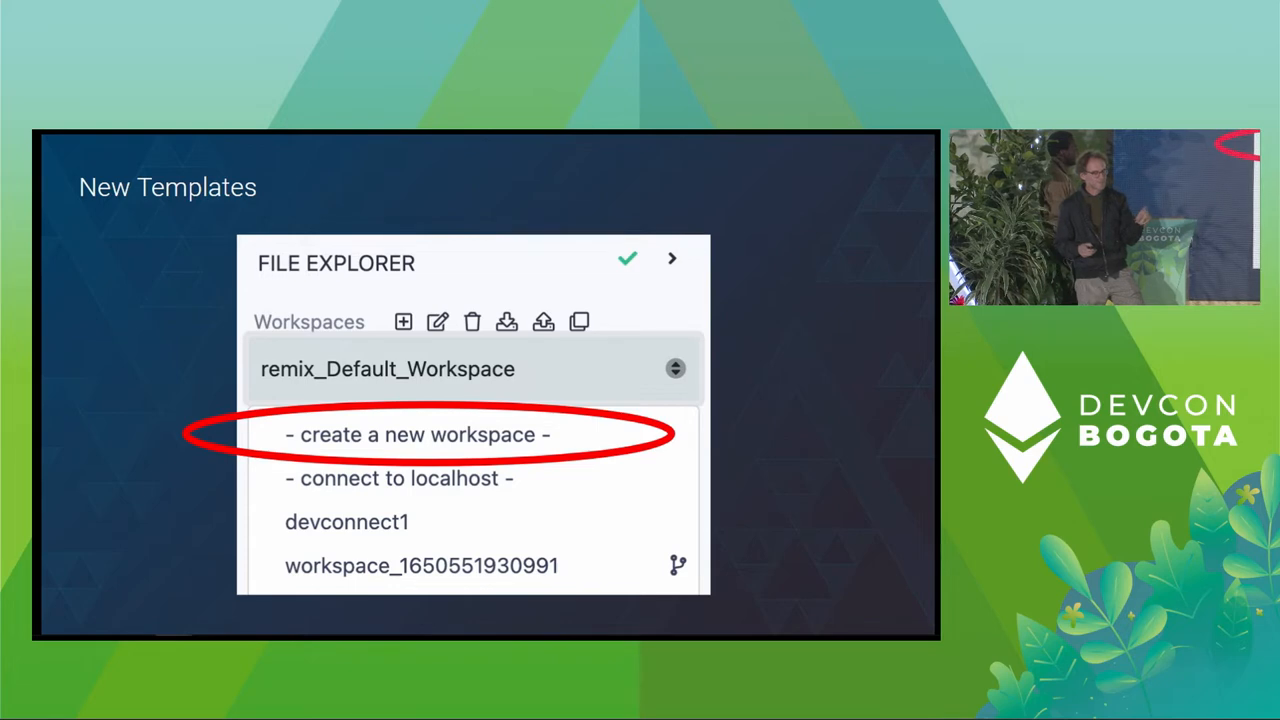
pyautogui.click(416, 434)
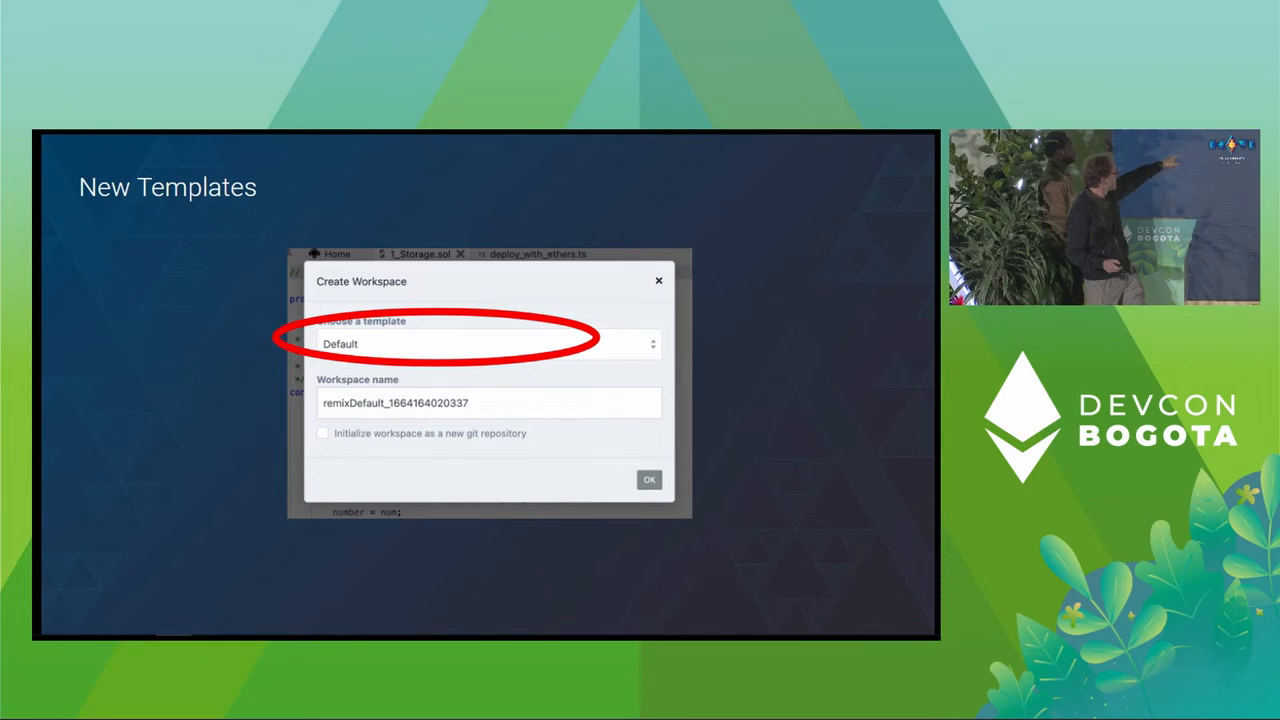
# Show the Create Workspace dialog slide with the template dropdown circled.
pyautogui.click(452, 344)
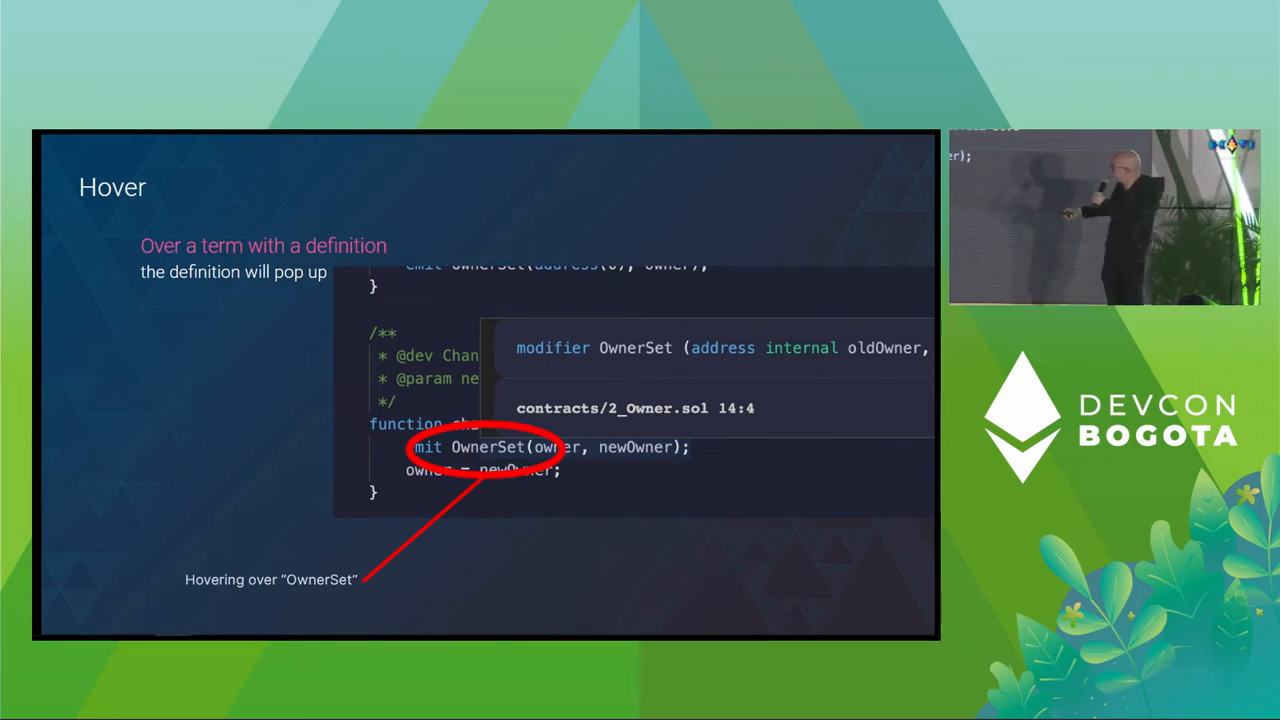
# Advance past the 'Hover' slide showing the OwnerSet definition popup.
pyautogui.press('Right')
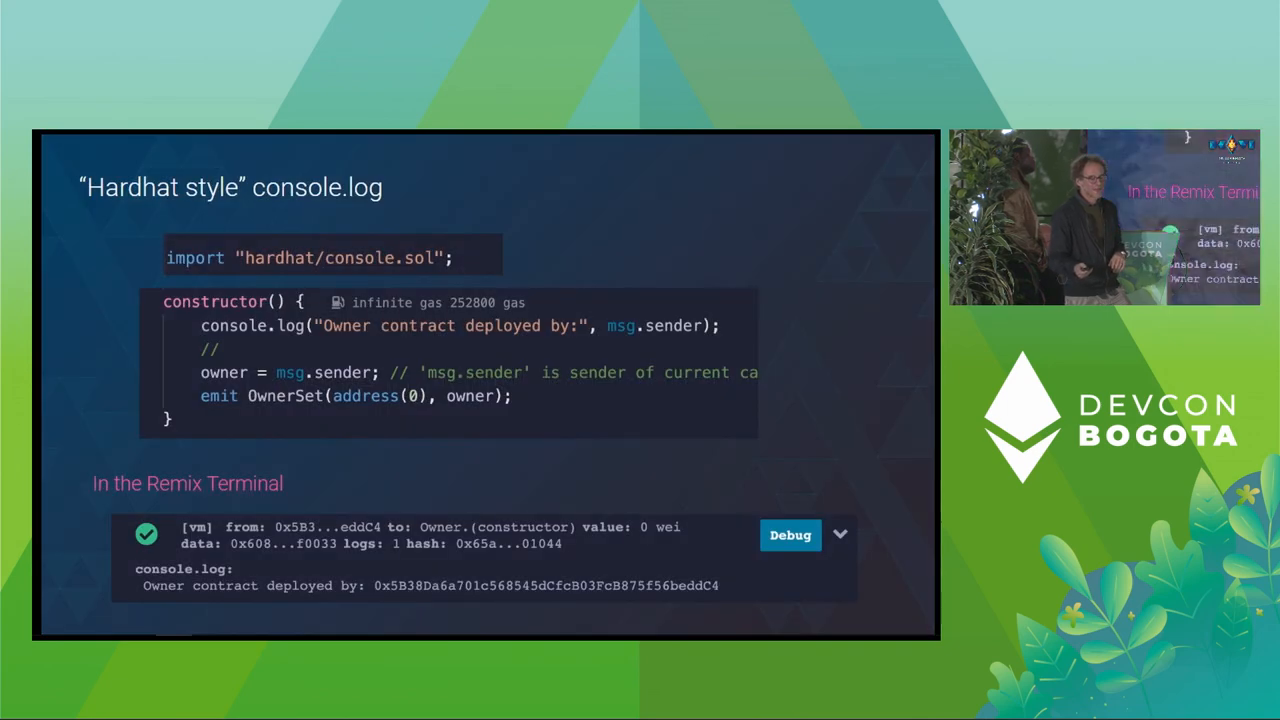
# Advance from the console.log slide to the 'Go to the docs' plugin documentation slide.
pyautogui.press('Right')
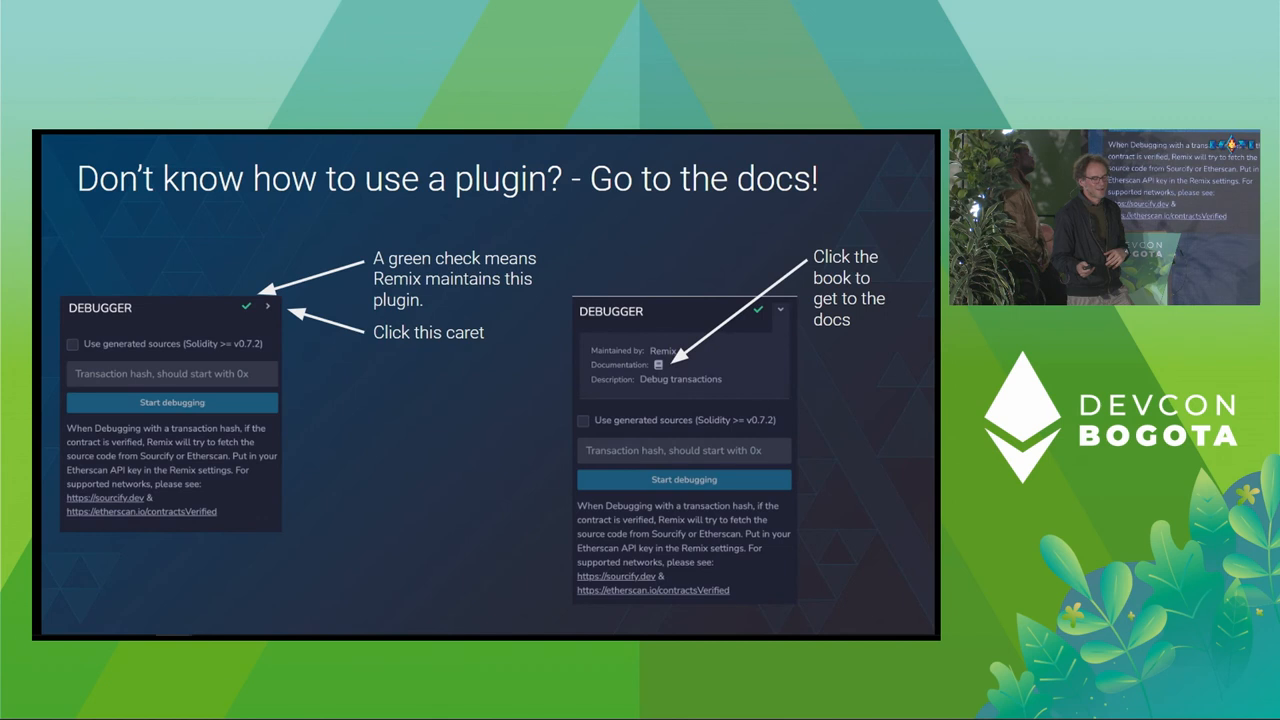